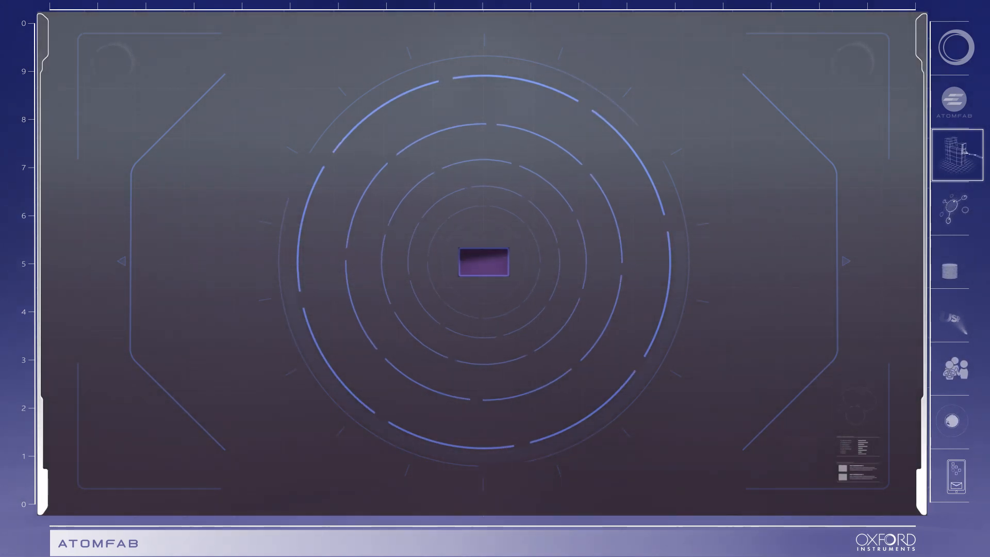
click(956, 208)
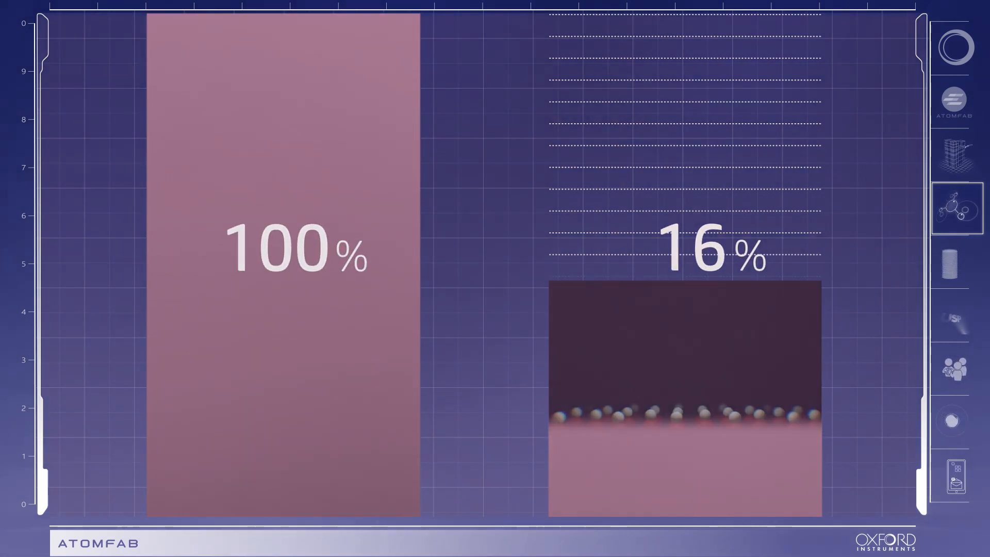
click(954, 262)
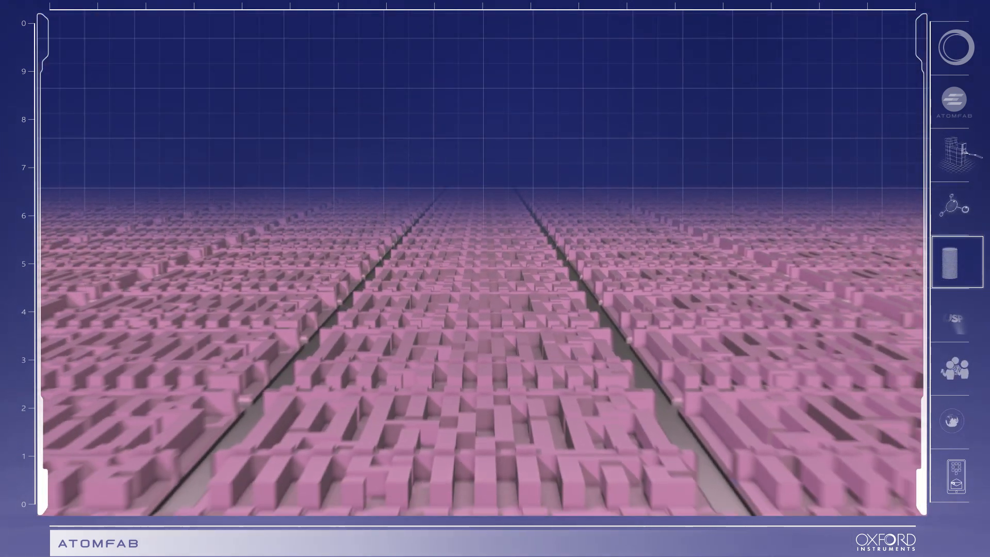